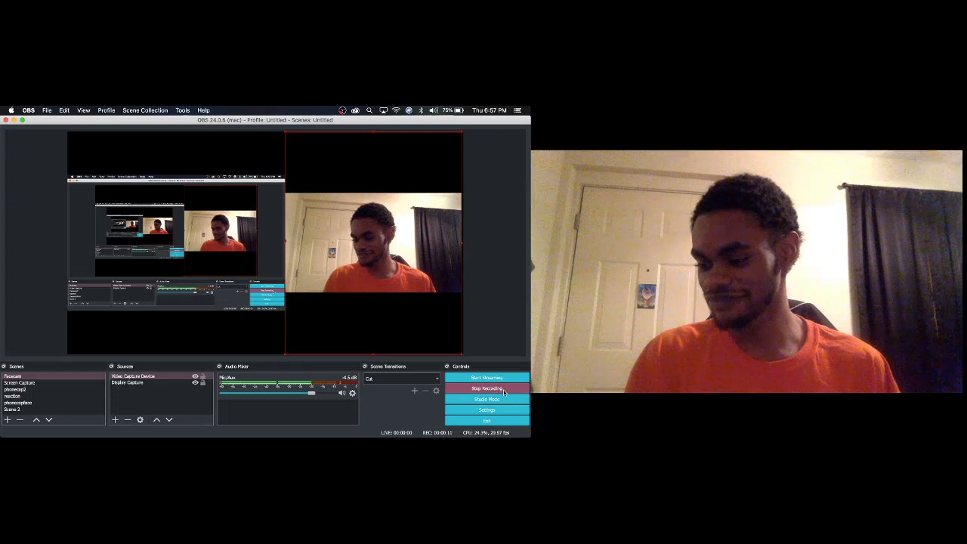
{"action": "mouse_move", "coordinate": [483, 346]}
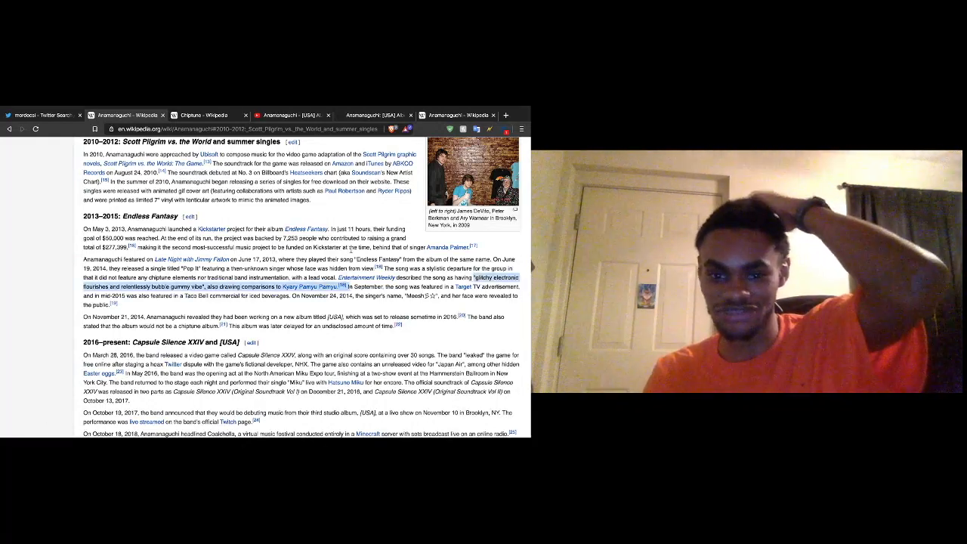
Step: Skim the Anamanaguchi and Chiptune articles, then switch to the YouTube [USA] album review
{"action": "scroll", "scroll_direction": "up", "scroll_amount": 3}
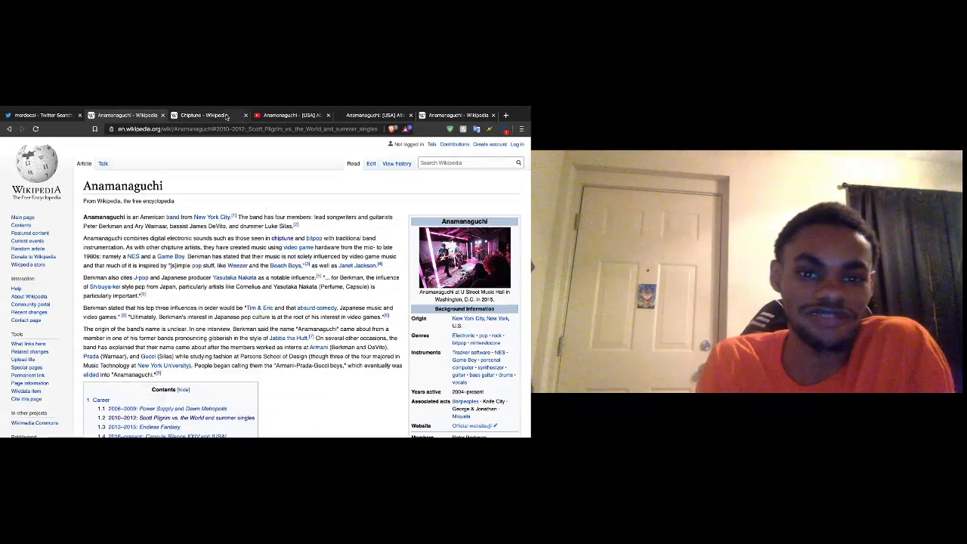
{"action": "left_click", "coordinate": [205, 115]}
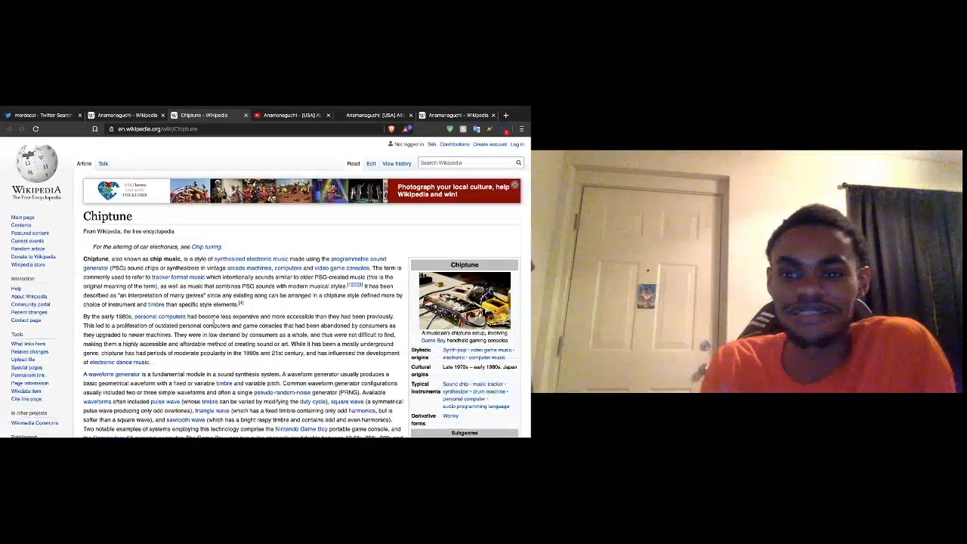
{"action": "scroll", "scroll_direction": "down", "scroll_amount": 3}
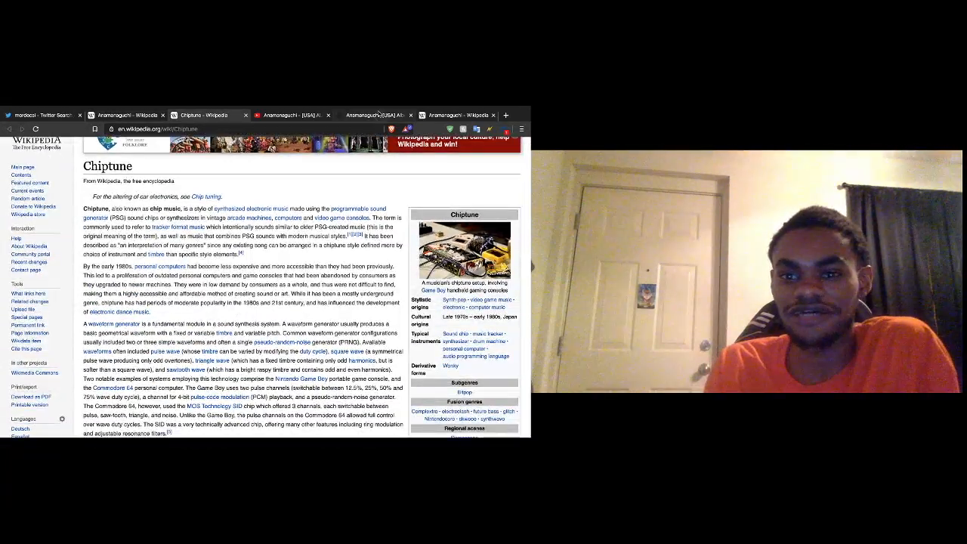
{"action": "left_click", "coordinate": [293, 115]}
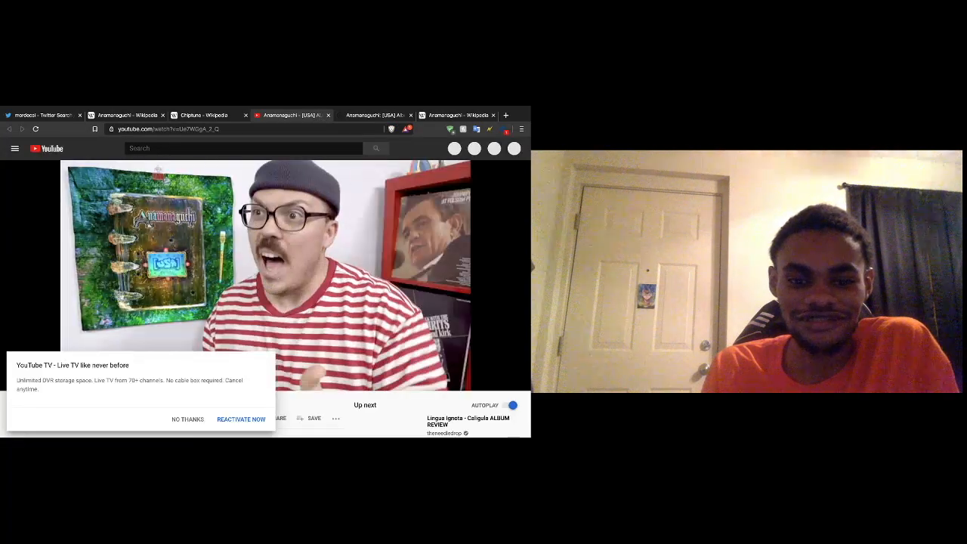
Step: Dismiss the YouTube TV offer and let the [USA] review play to its LIGHT 8 rating
{"action": "left_click", "coordinate": [187, 419]}
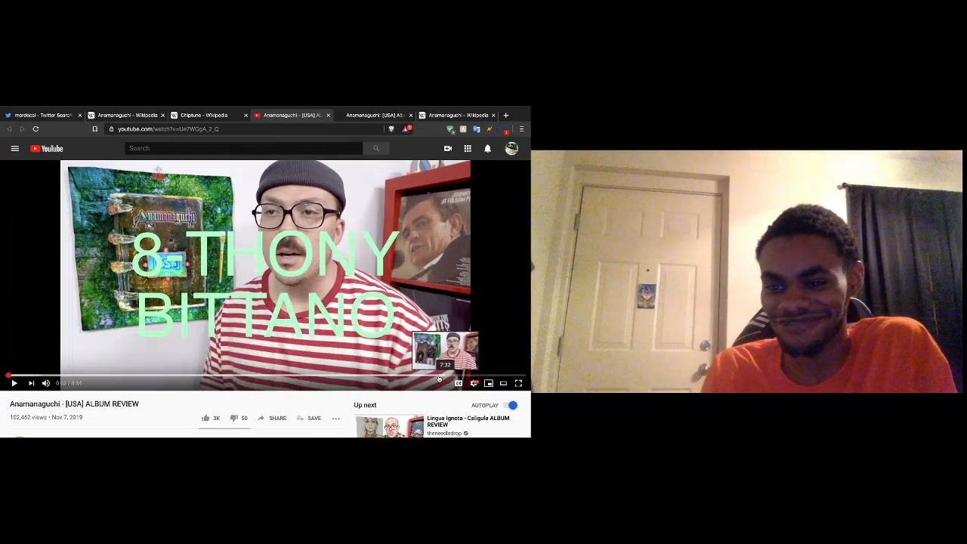
{"action": "mouse_move", "coordinate": [392, 375]}
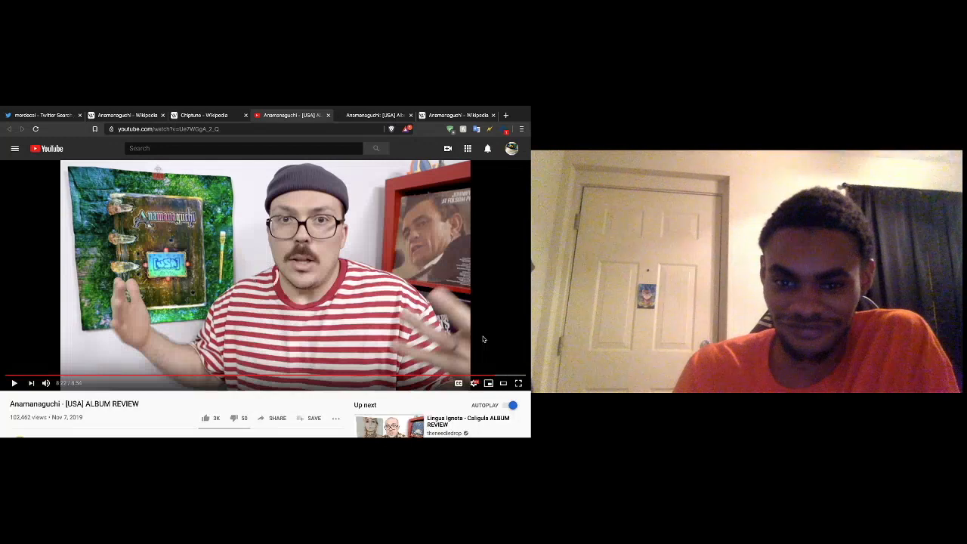
{"action": "left_click", "coordinate": [14, 383]}
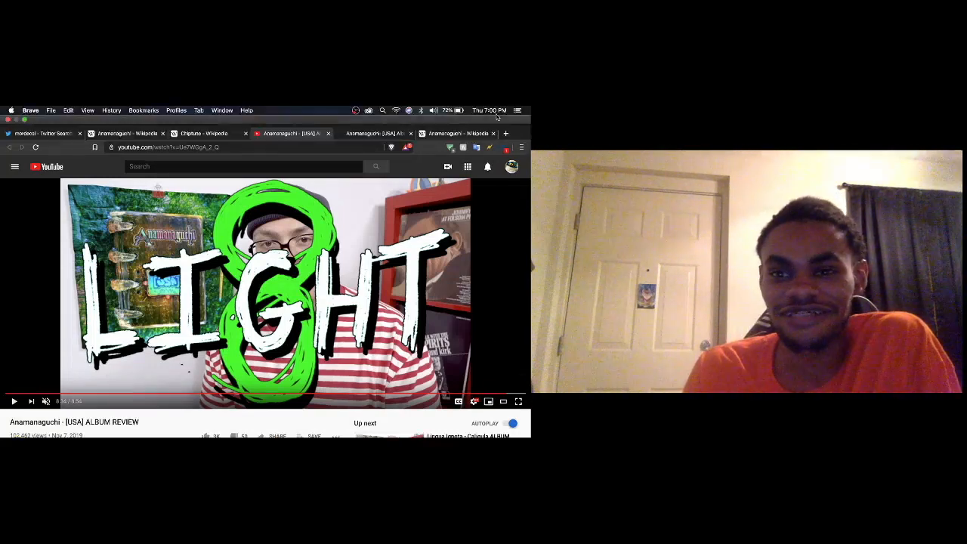
Step: View Pitchfork's 7.5 review of [USA], then return to Anamanaguchi's Wikipedia discography
{"action": "left_click", "coordinate": [453, 133]}
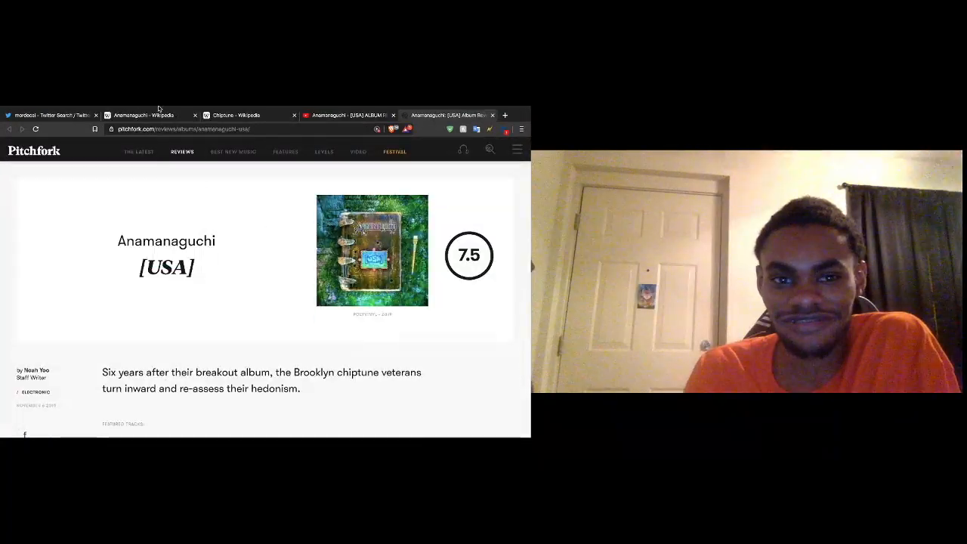
{"action": "left_click", "coordinate": [145, 115]}
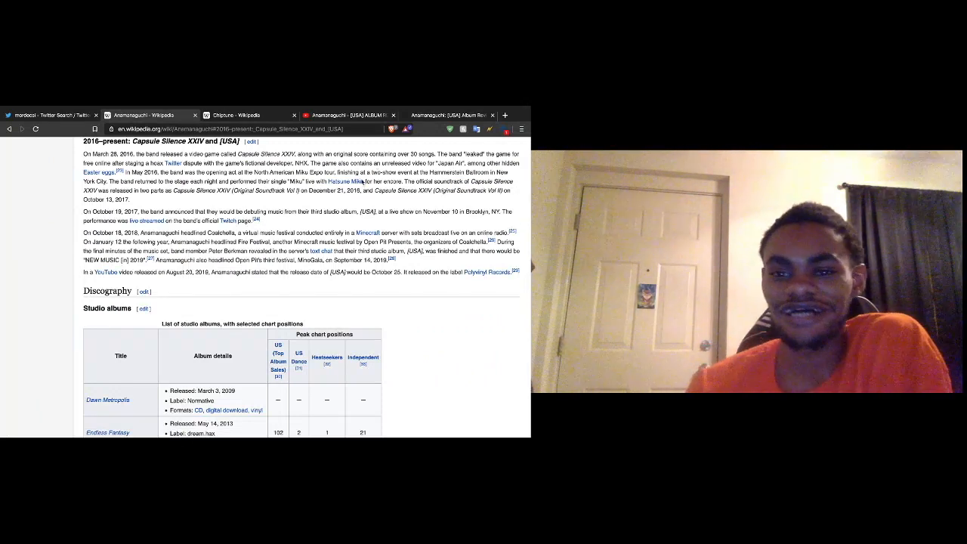
{"action": "mouse_move", "coordinate": [347, 182]}
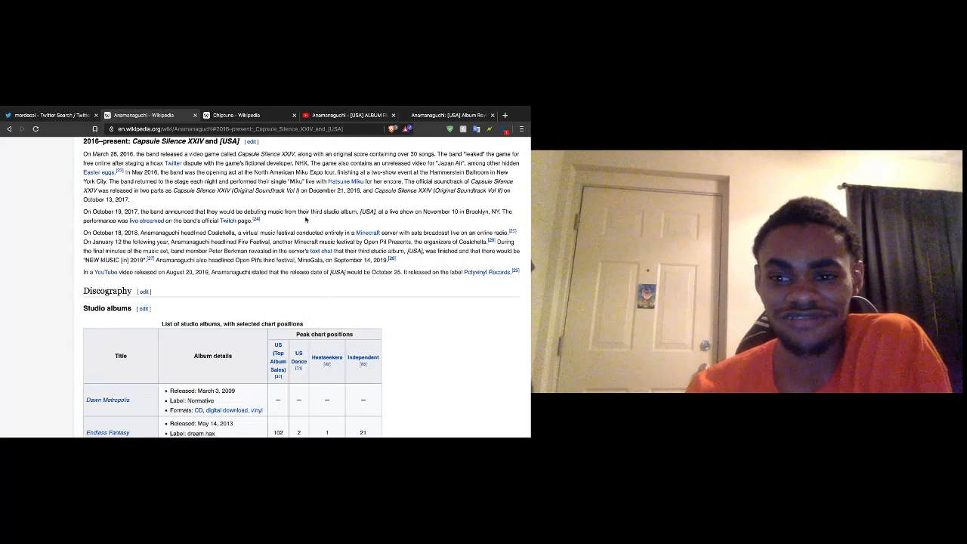
{"action": "mouse_move", "coordinate": [366, 233]}
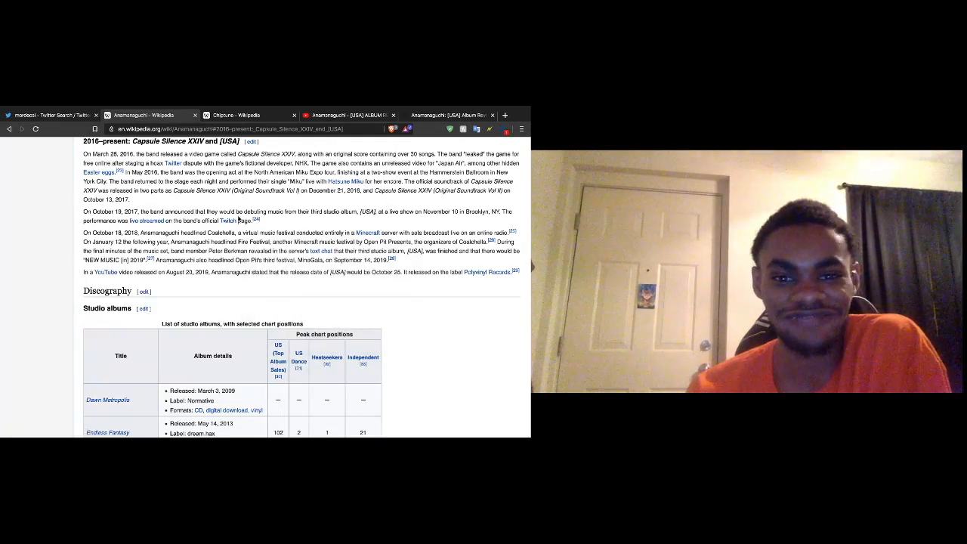
Step: Scroll the Anamanaguchi article down through the studio albums, EPs and singles tables
{"action": "scroll", "scroll_direction": "down", "scroll_amount": 3}
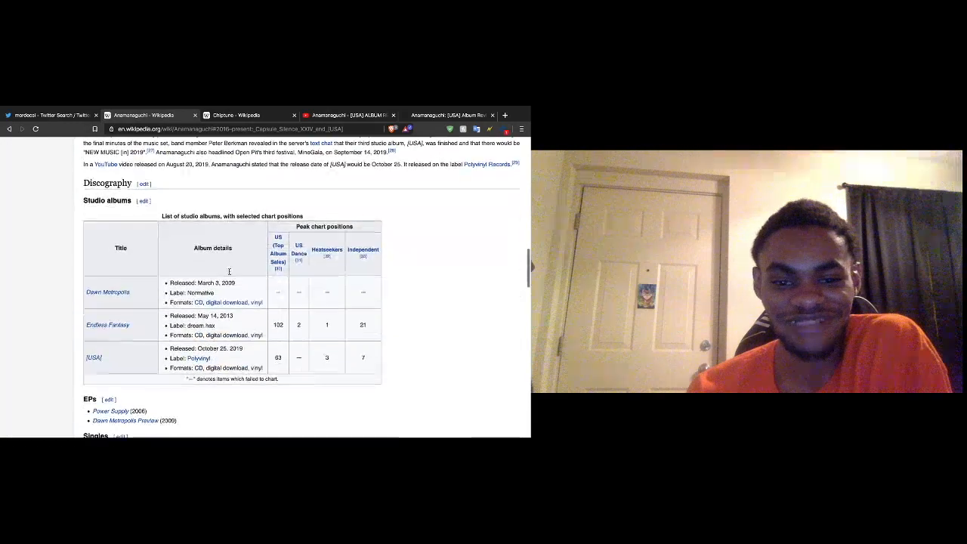
{"action": "scroll", "scroll_direction": "down", "scroll_amount": 3}
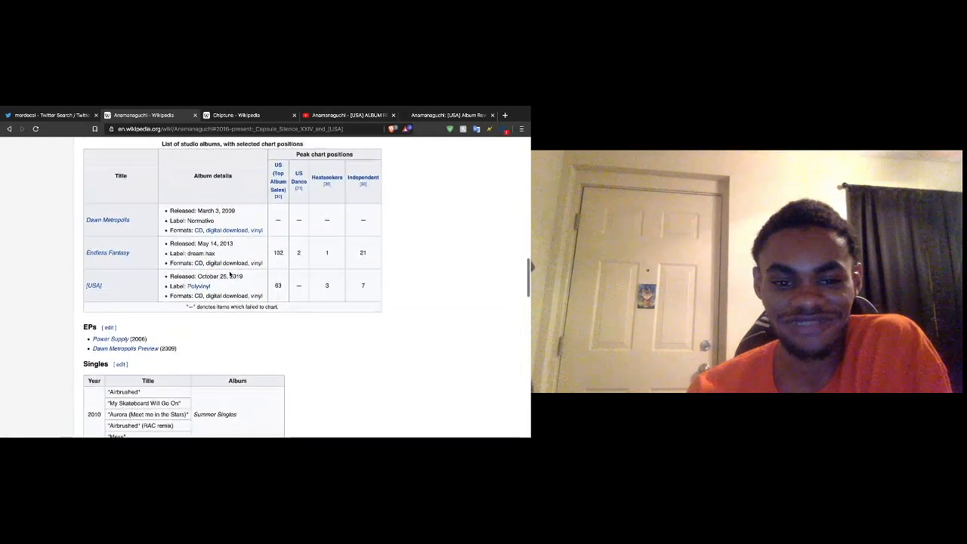
{"action": "scroll", "scroll_direction": "down", "scroll_amount": 3}
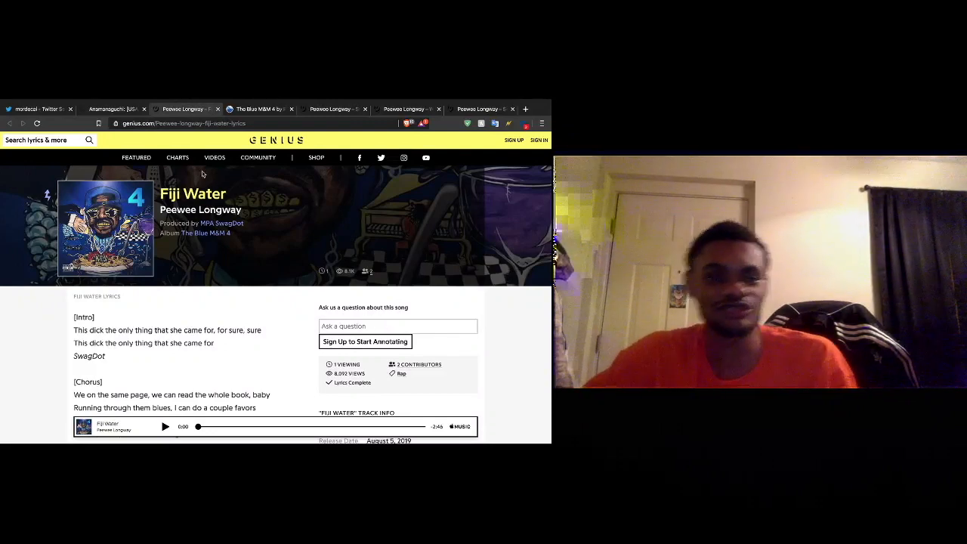
Step: Close the Pitchfork review tab and scroll the Fiji Water lyrics down to The Blue M&M 4 tracklist
{"action": "left_click", "coordinate": [114, 109]}
{"action": "type", "text": "peeway longway"}
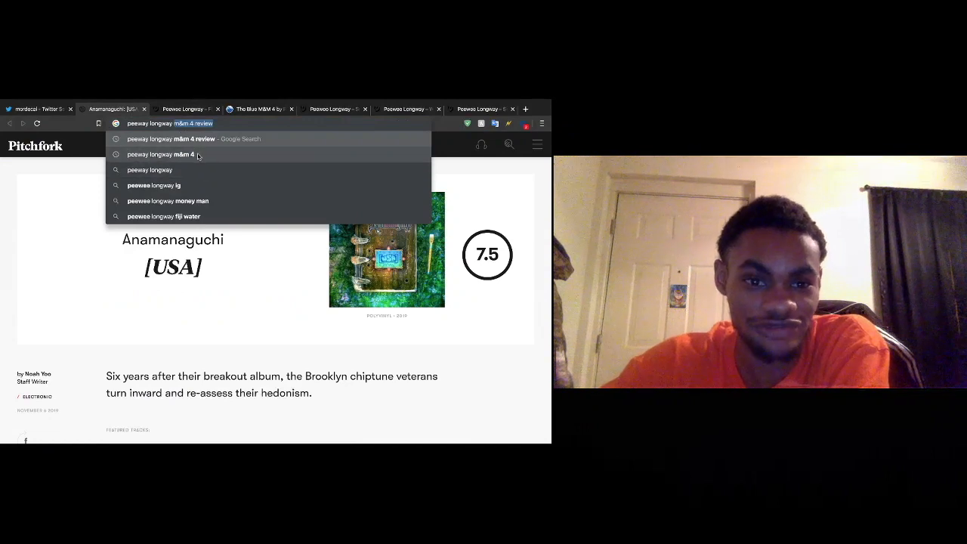
{"action": "mouse_move", "coordinate": [219, 218]}
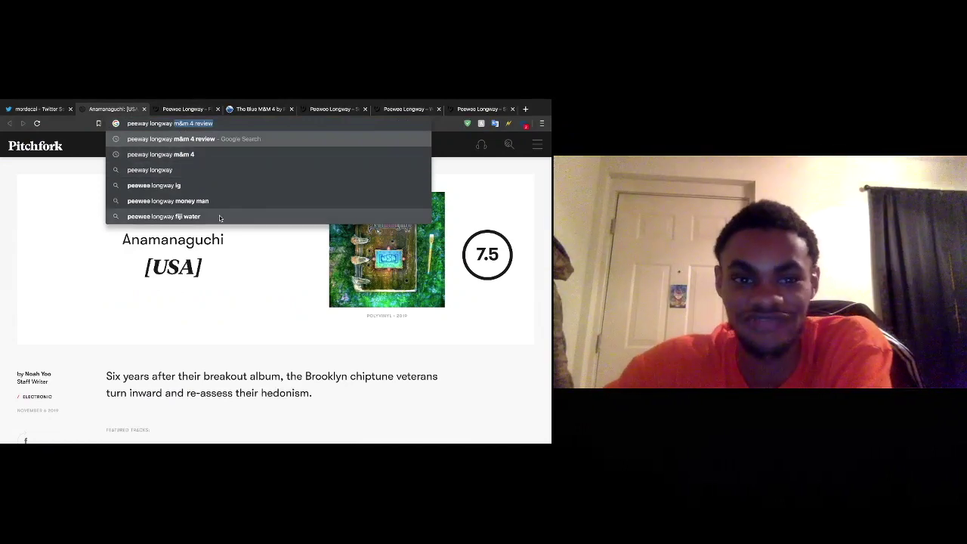
{"action": "left_click", "coordinate": [163, 217]}
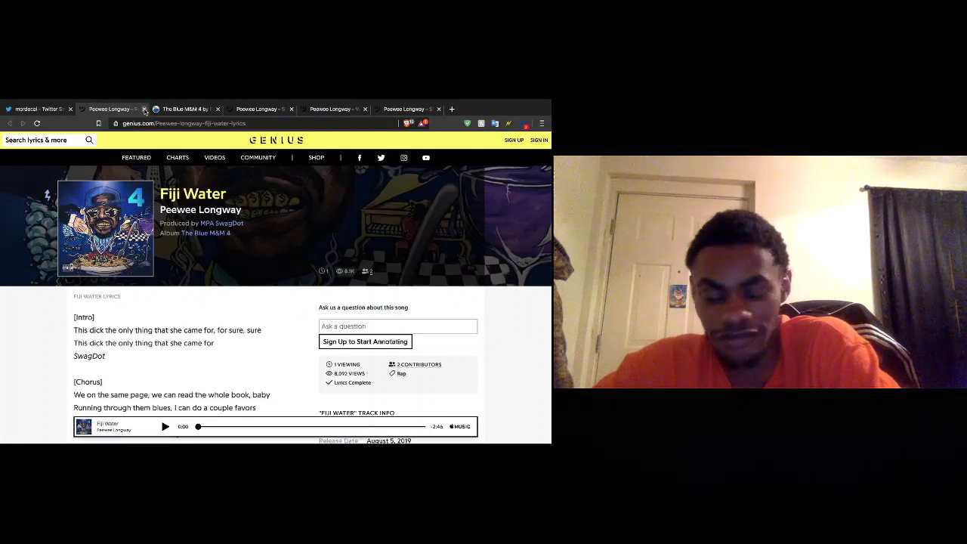
{"action": "scroll", "scroll_direction": "down", "scroll_amount": 3}
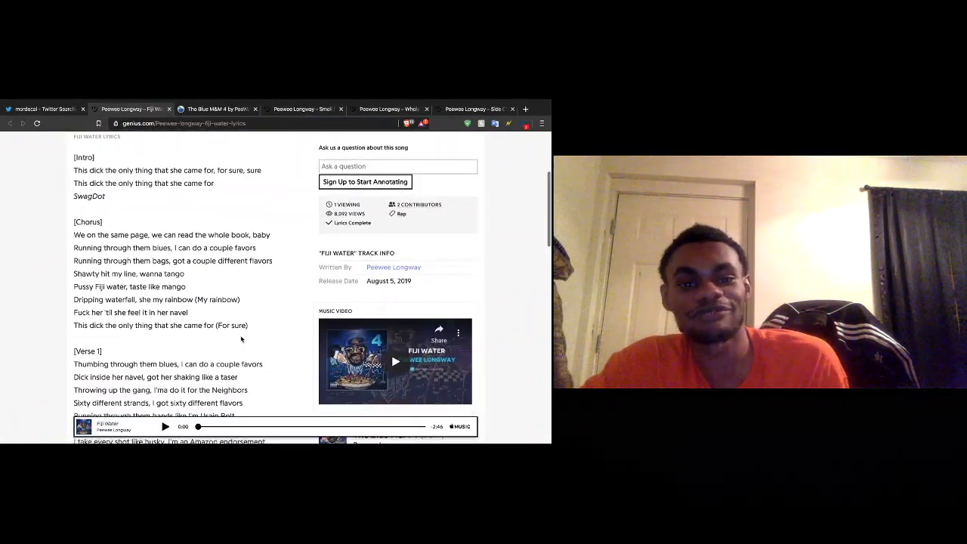
{"action": "scroll", "scroll_direction": "down", "scroll_amount": 3}
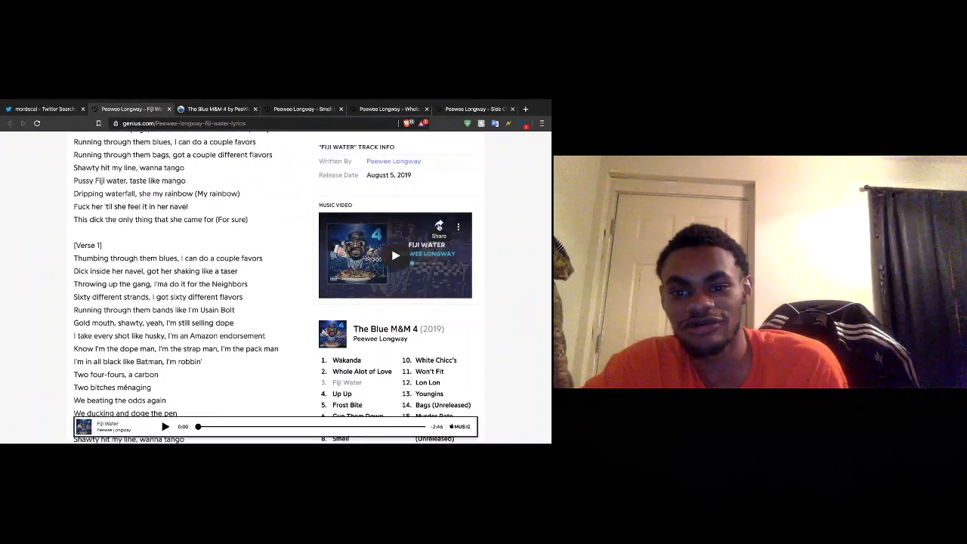
Step: Open Peewee Longway's Fiji Water audio video on YouTube and browse down through its comments
{"action": "left_click", "coordinate": [439, 229]}
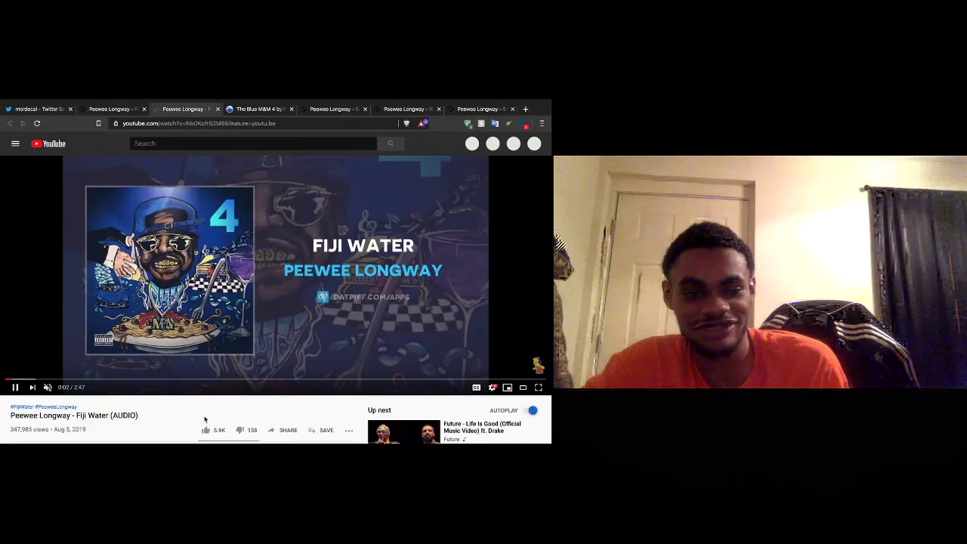
{"action": "scroll", "scroll_direction": "down", "scroll_amount": 3}
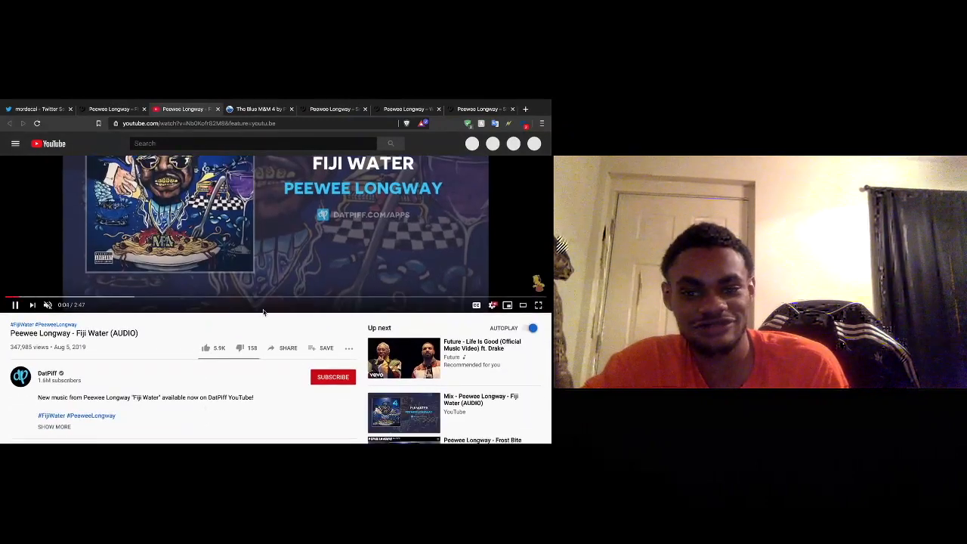
{"action": "scroll", "scroll_direction": "down", "scroll_amount": 3}
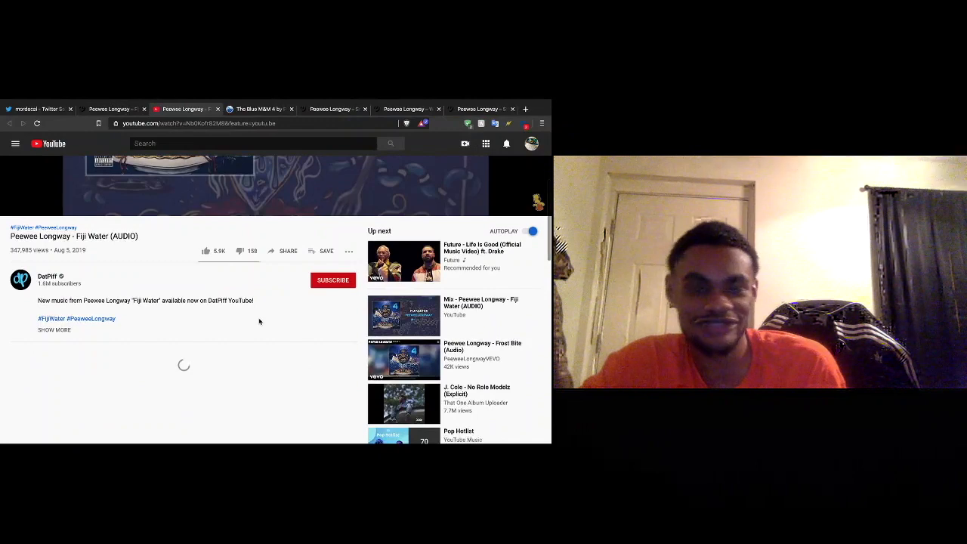
{"action": "scroll", "scroll_direction": "down", "scroll_amount": 3}
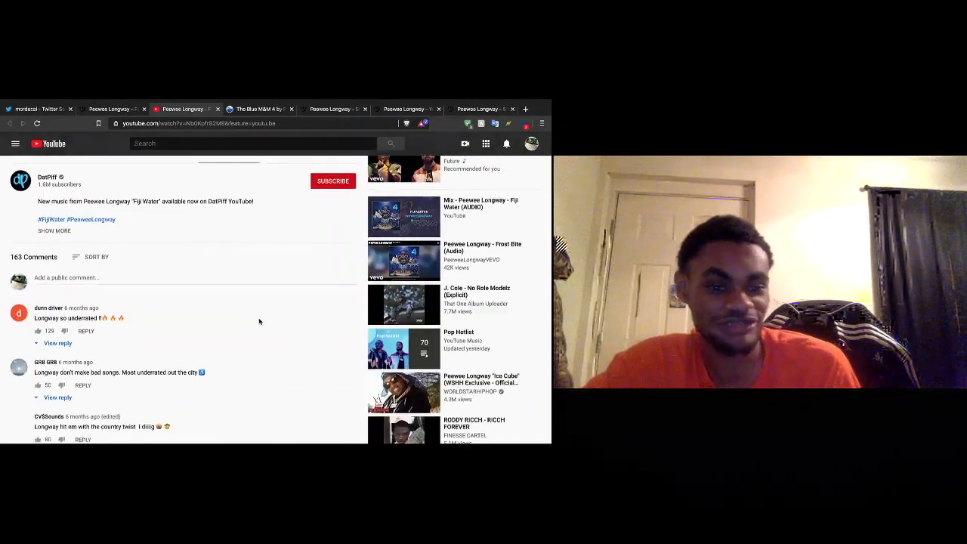
{"action": "scroll", "scroll_direction": "down", "scroll_amount": 3}
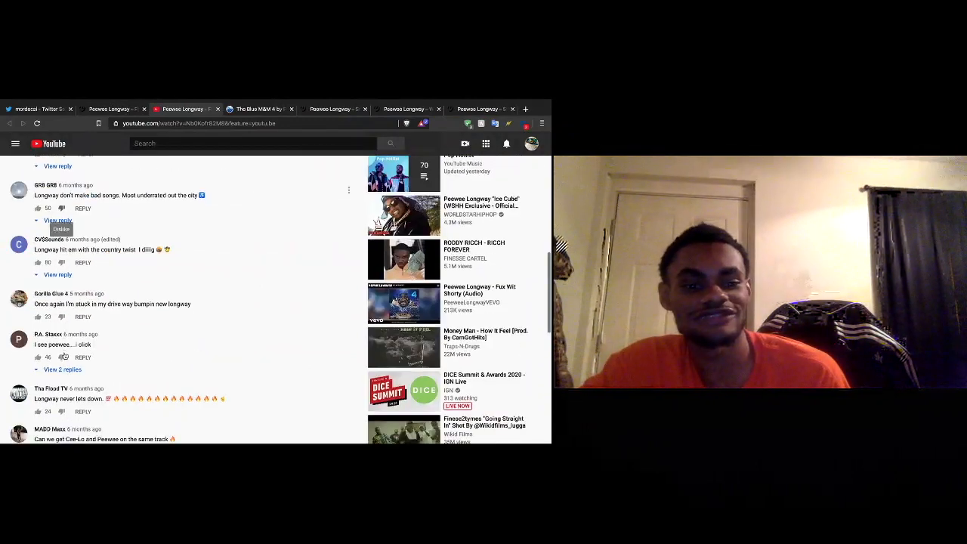
{"action": "scroll", "scroll_direction": "down", "scroll_amount": 3}
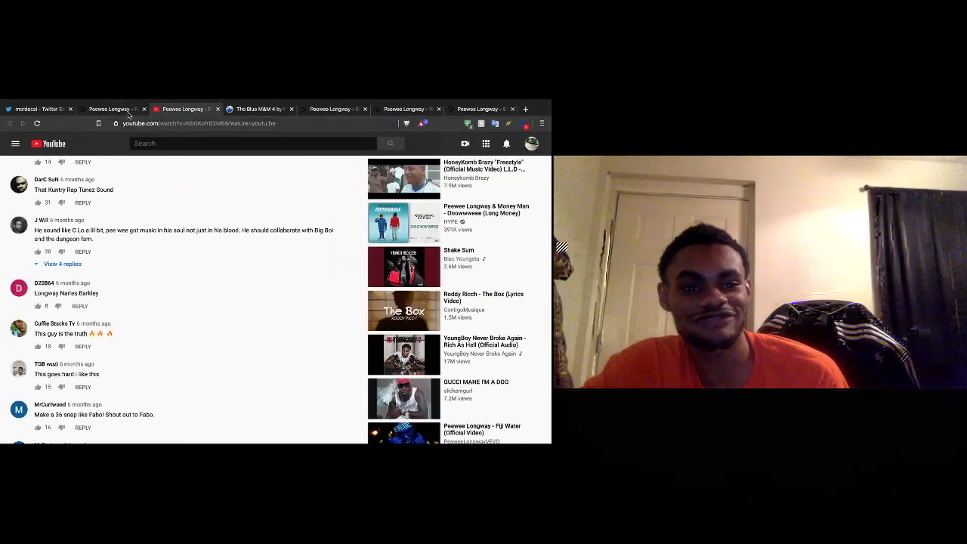
Step: Close the YouTube tab and read the Fiji Water lyrics through the chorus into Verse 2
{"action": "left_click", "coordinate": [109, 109]}
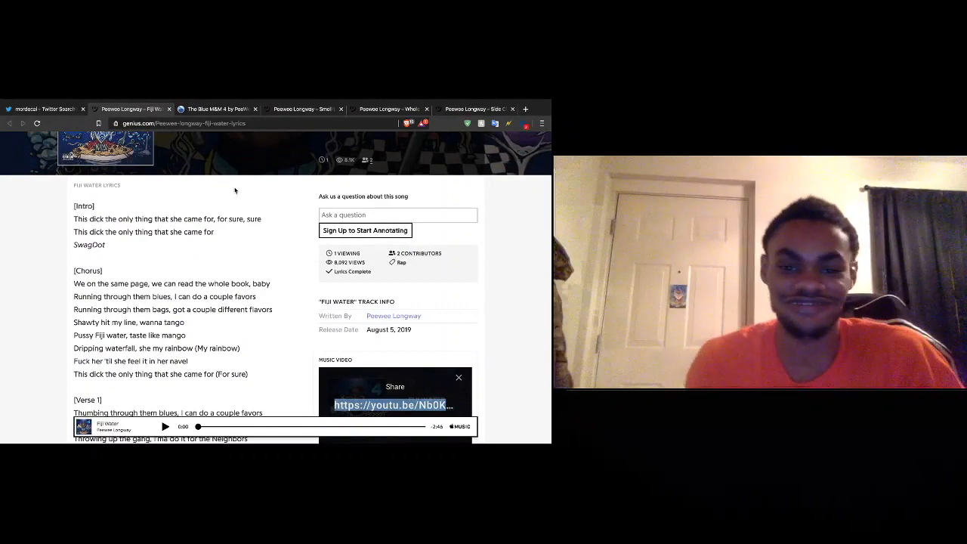
{"action": "scroll", "scroll_direction": "down", "scroll_amount": 3}
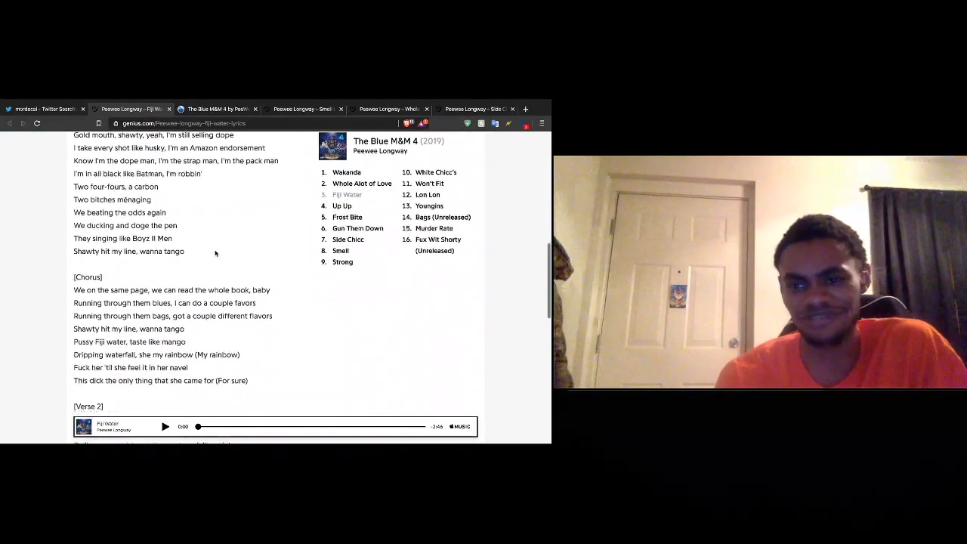
{"action": "scroll", "scroll_direction": "down", "scroll_amount": 3}
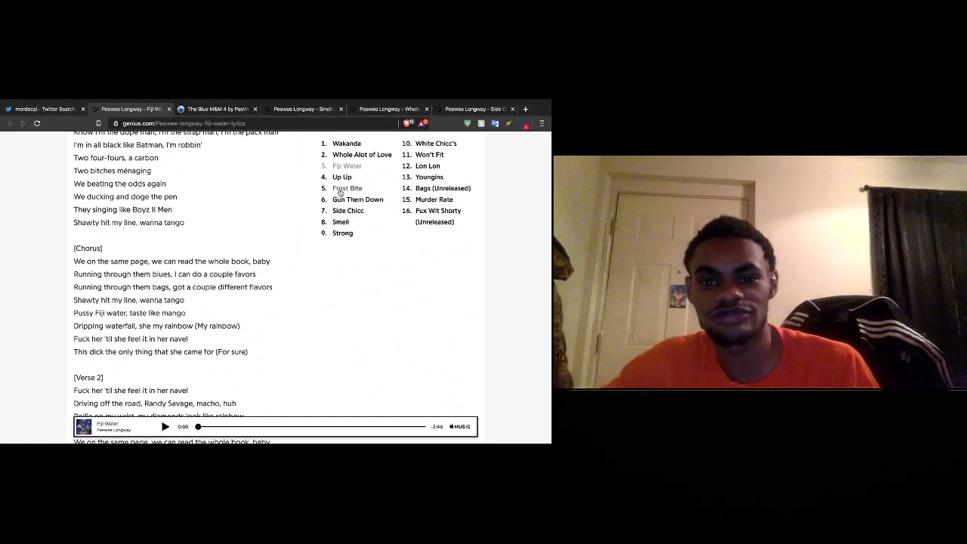
Step: Open Frost Bite from The Blue M&M 4 tracklist and scroll down to its chorus
{"action": "left_click", "coordinate": [347, 188]}
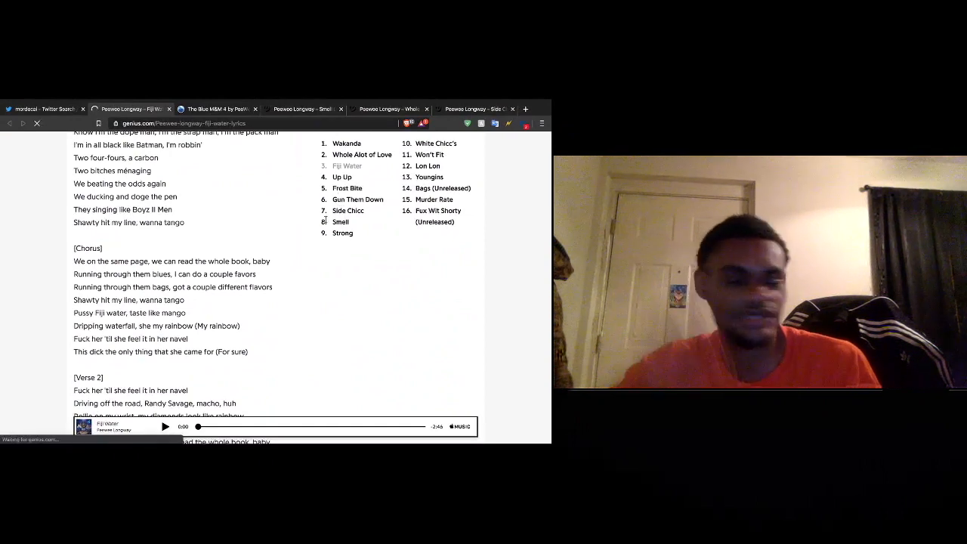
{"action": "left_click", "coordinate": [348, 187]}
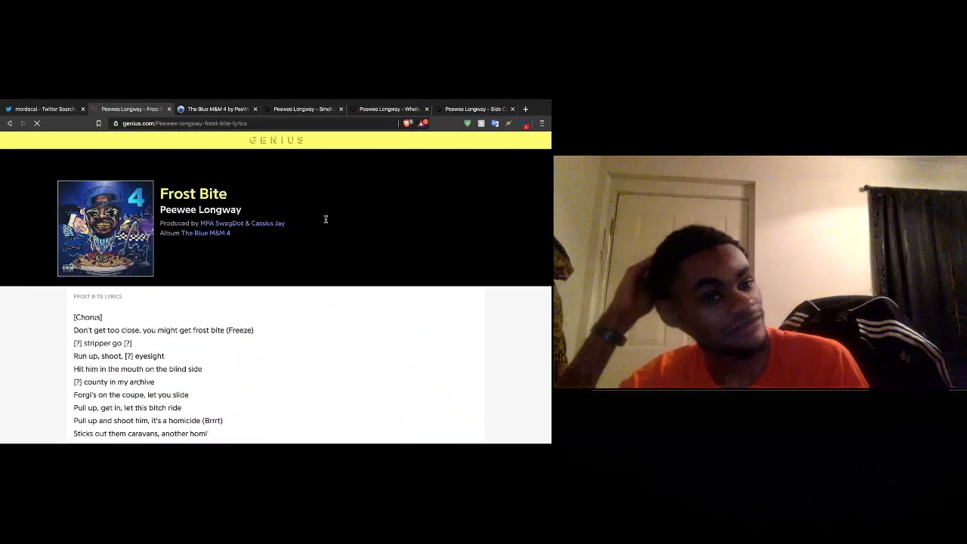
{"action": "scroll", "scroll_direction": "down", "scroll_amount": 3}
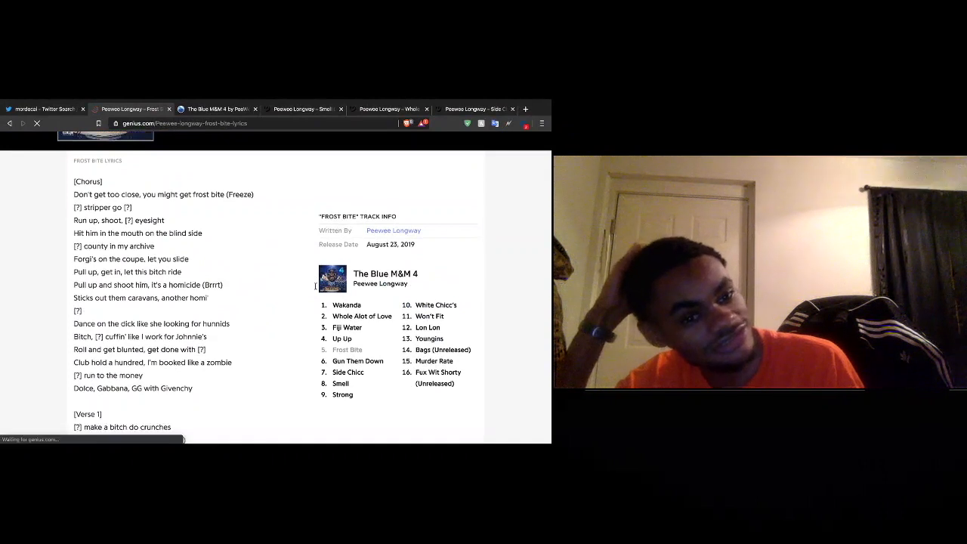
{"action": "scroll", "scroll_direction": "down", "scroll_amount": 3}
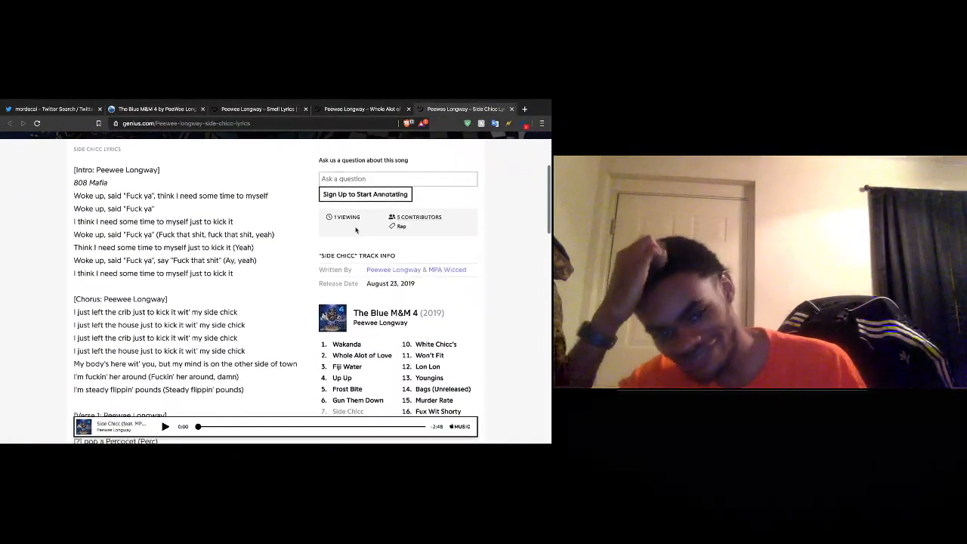
Step: Read the Side Chicc lyrics through Verse 2, then close the Side Chicc and Whole Alot of Love tabs to reach Smell
{"action": "scroll", "scroll_direction": "down", "scroll_amount": 3}
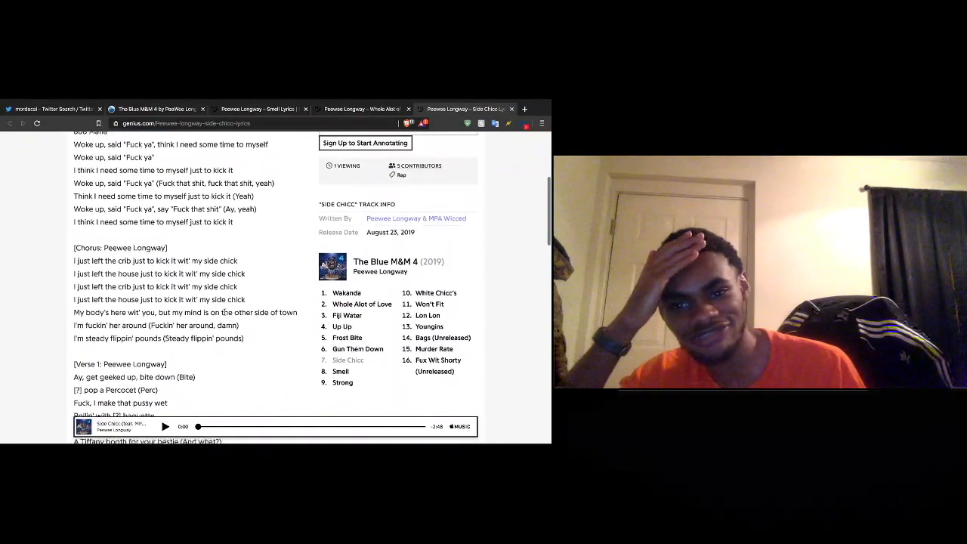
{"action": "scroll", "scroll_direction": "down", "scroll_amount": 3}
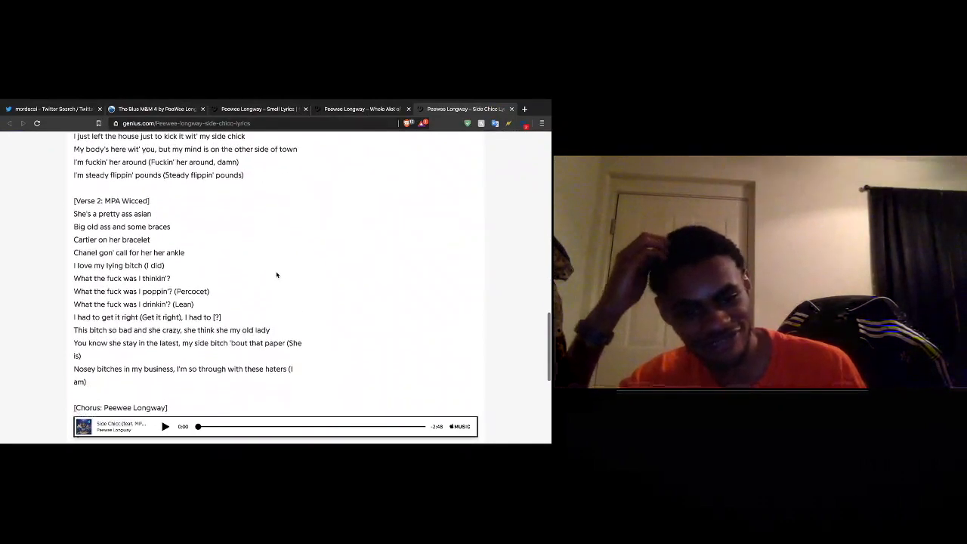
{"action": "scroll", "scroll_direction": "up", "scroll_amount": 3}
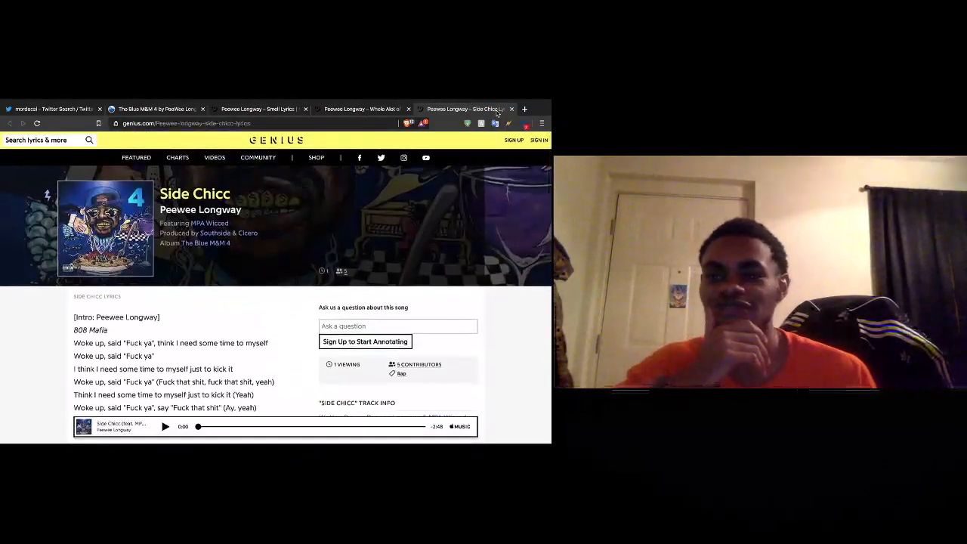
{"action": "left_click", "coordinate": [511, 109]}
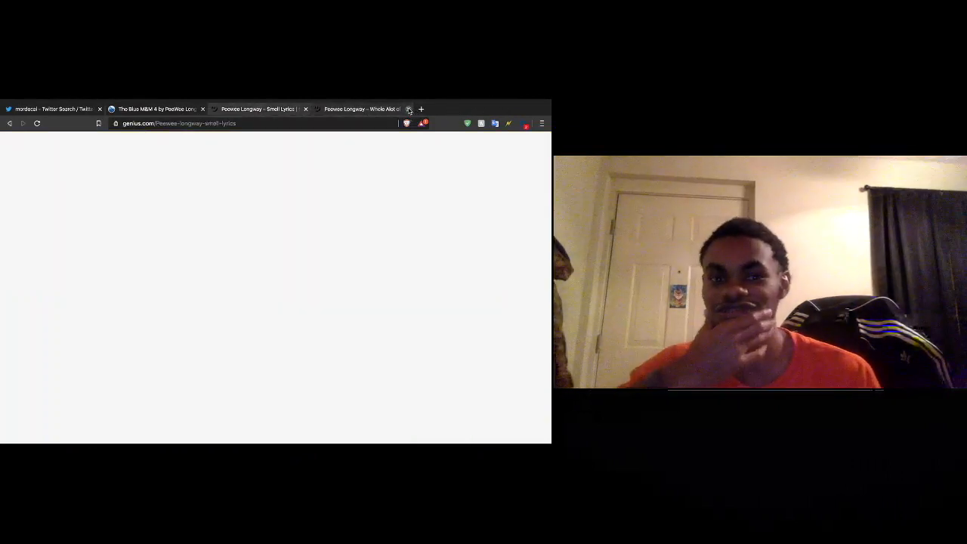
{"action": "left_click", "coordinate": [411, 109]}
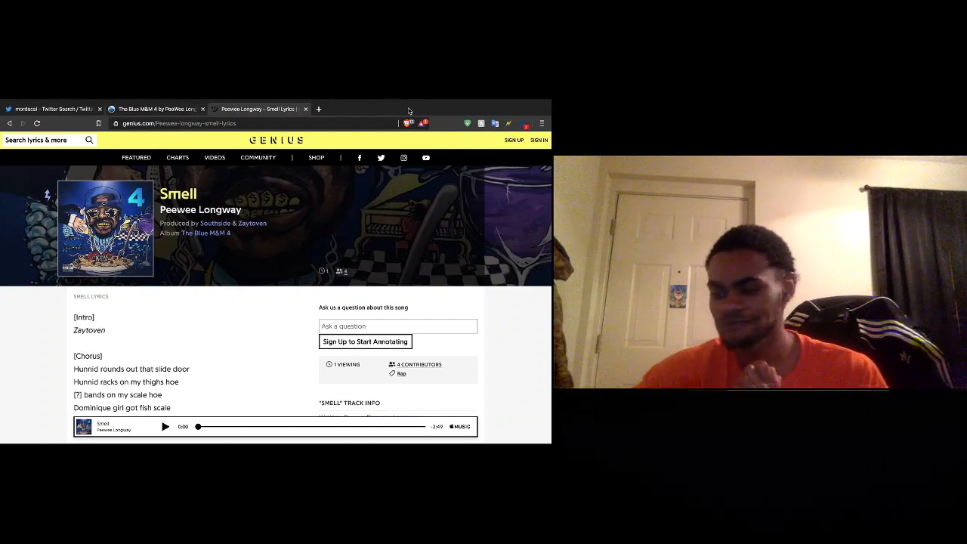